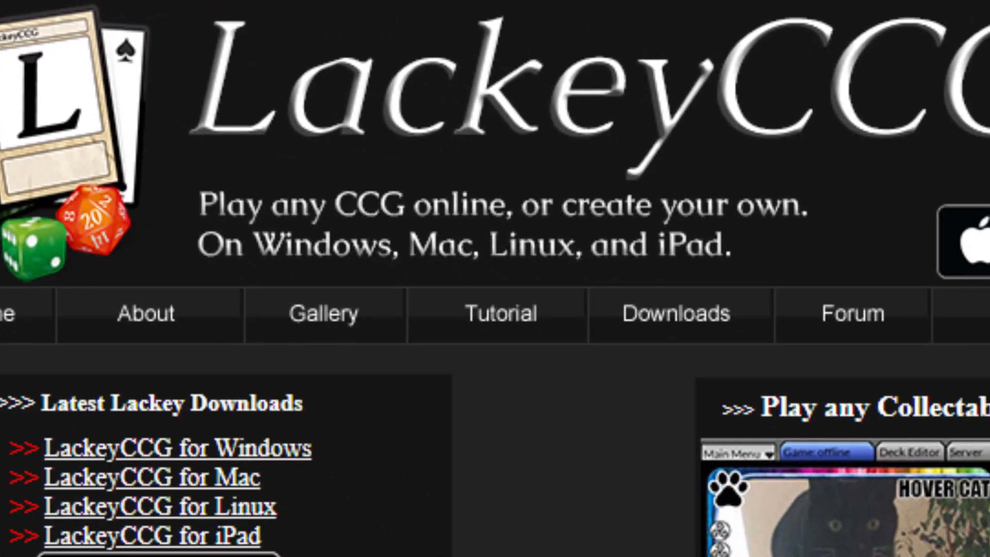
Scroll the LackeyCCG homepage past the download links.
scroll("down", 3)
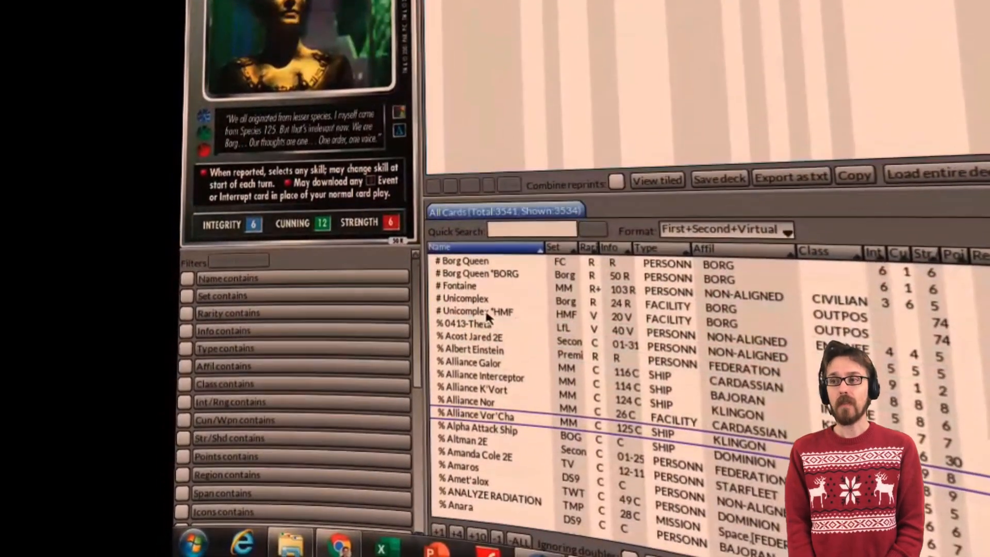
Check the game table, then return to the Deck Editor and load the entire deck to yourself.
left_click(464, 299)
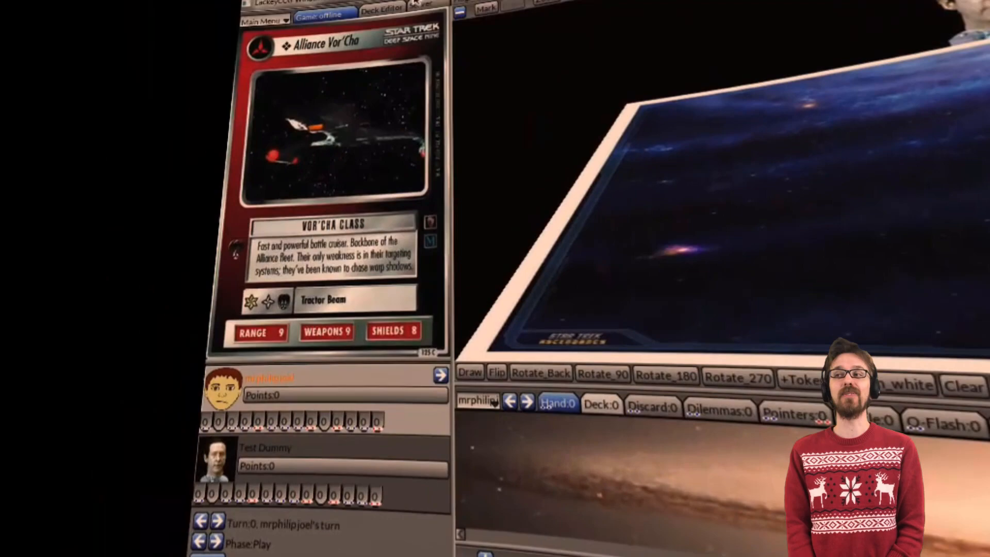
left_click(382, 10)
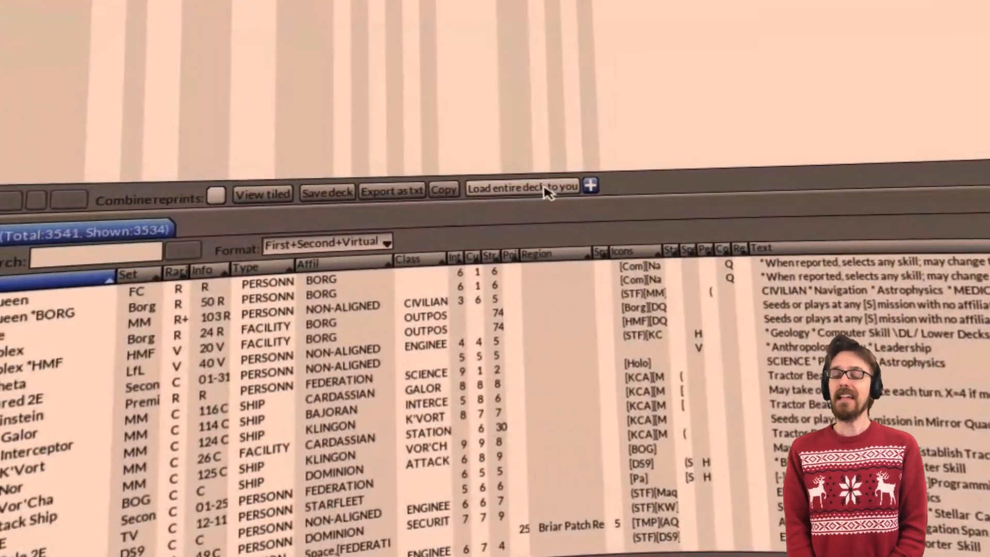
left_click(522, 187)
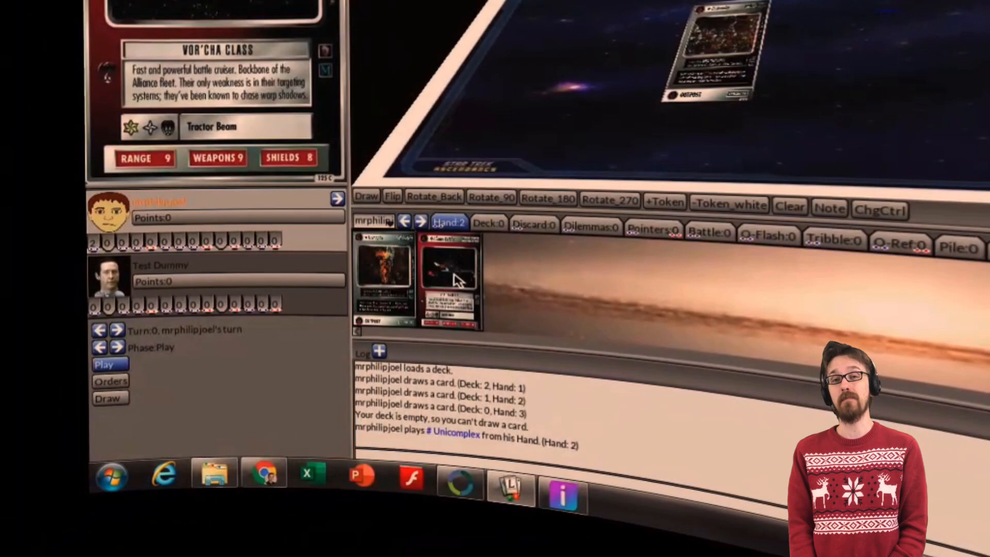
Right-click the card in hand, then quit the paused Immersed session.
right_click(446, 275)
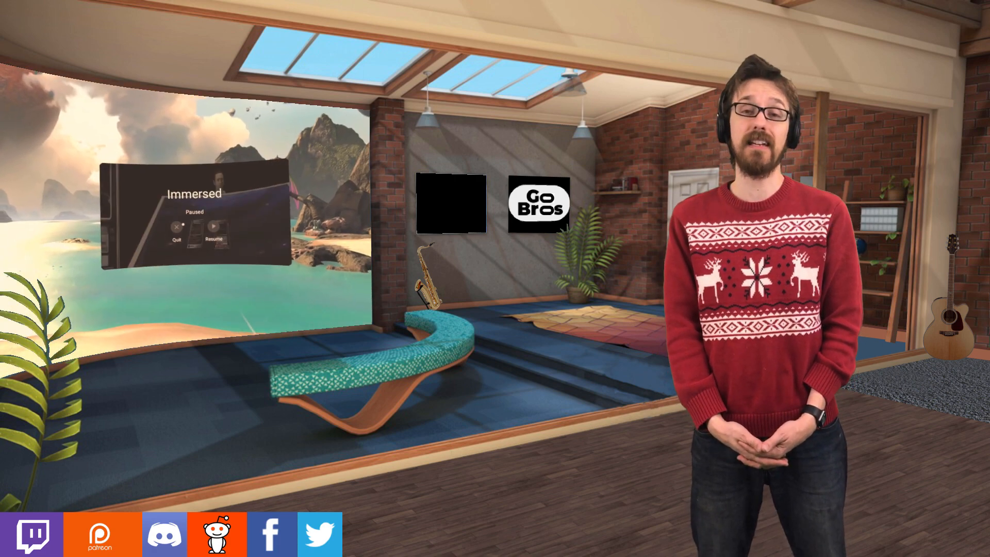
left_click(214, 229)
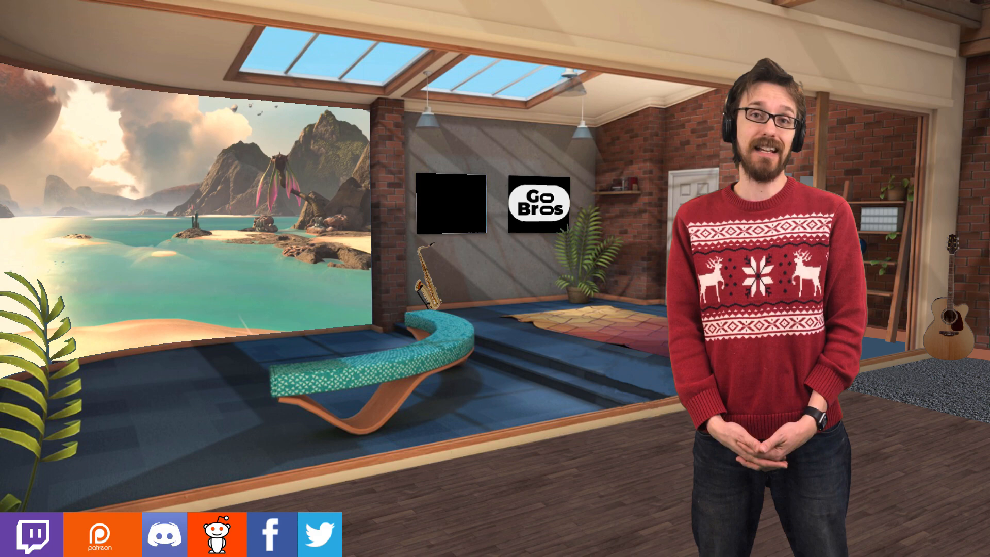